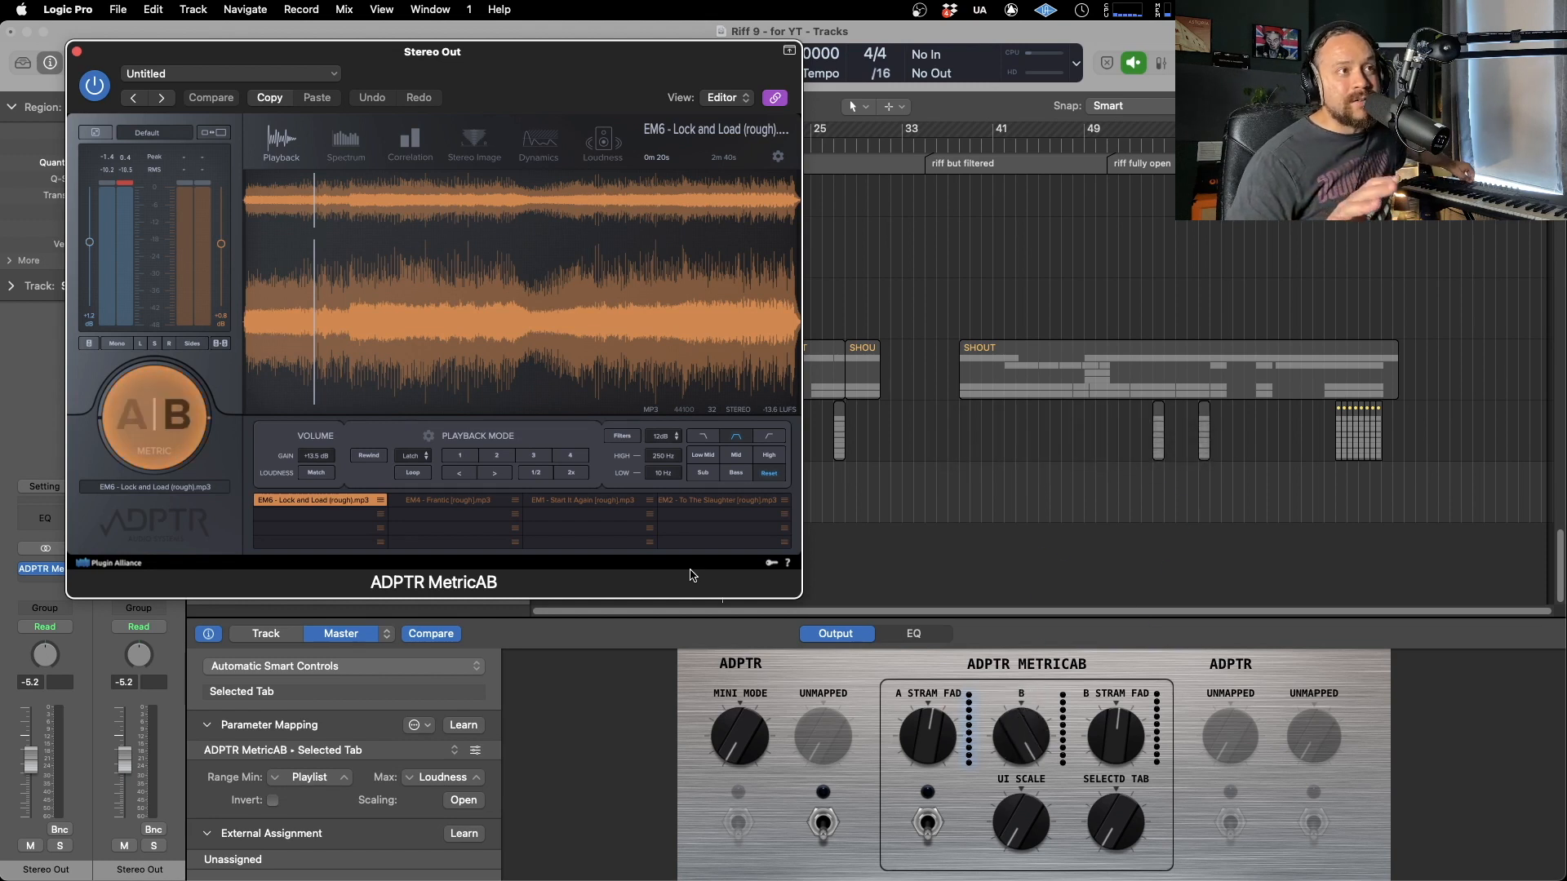
# Browse MetricAB's dynamics and stereo image views on A, then switch over to the manual in Preview.
pyautogui.click(174, 415)
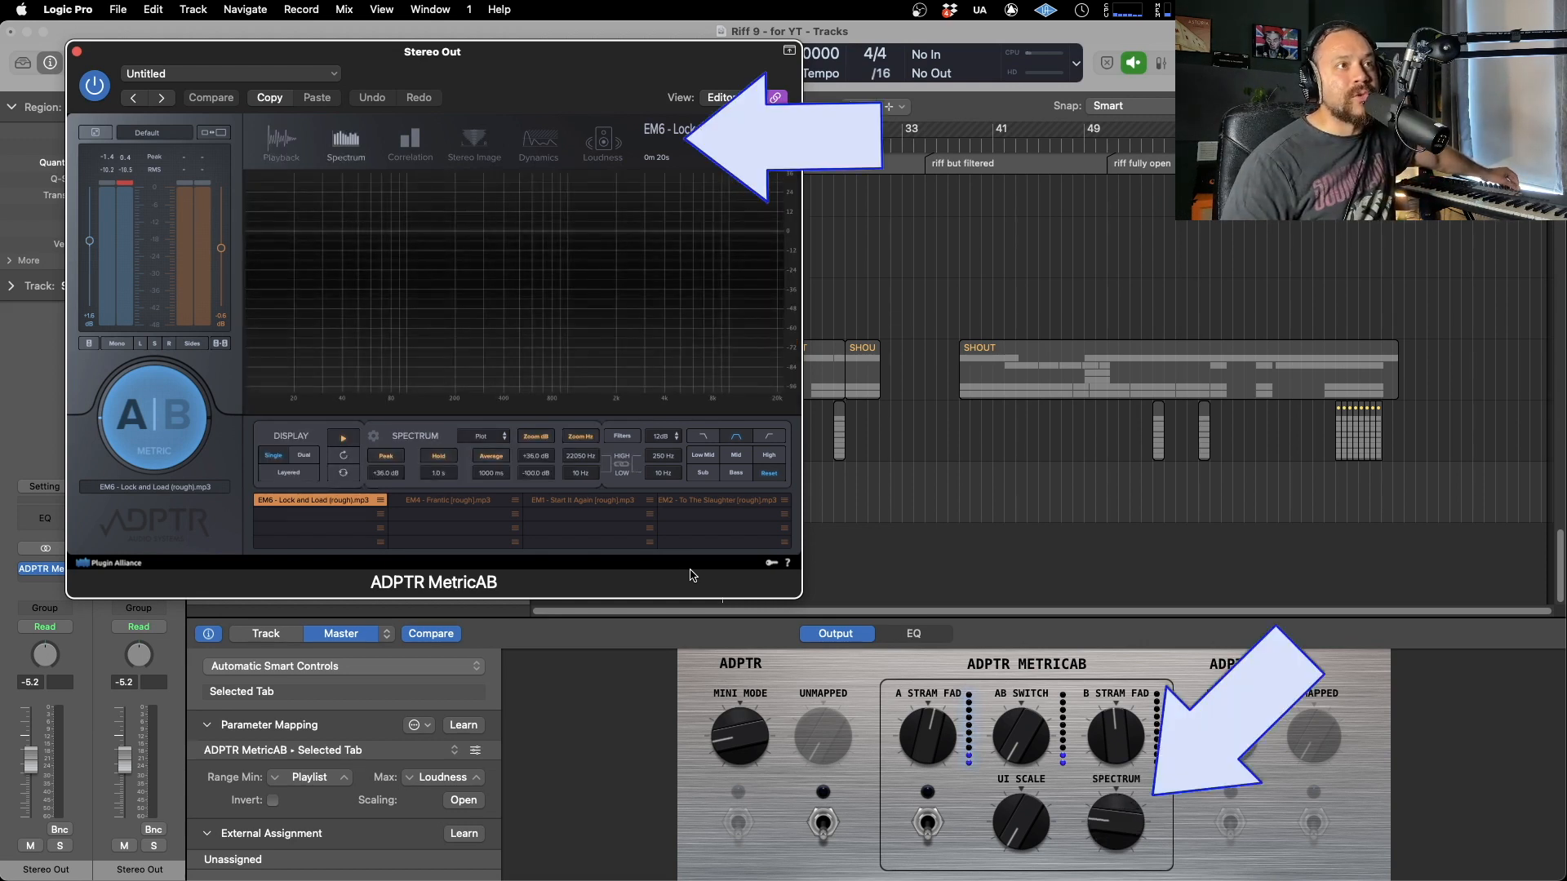
pyautogui.click(537, 140)
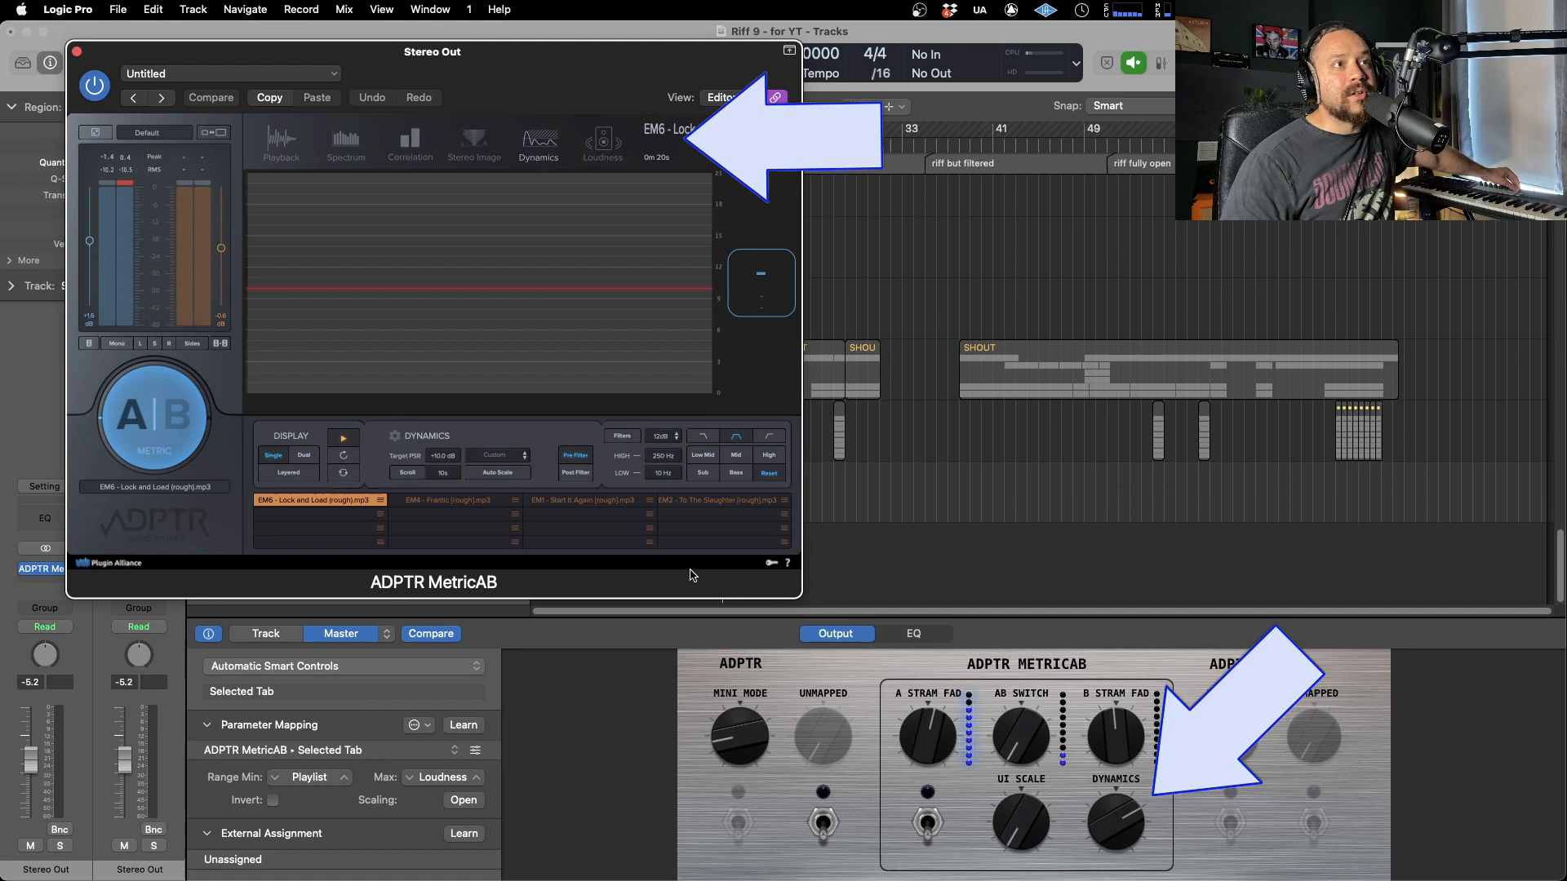
pyautogui.click(473, 142)
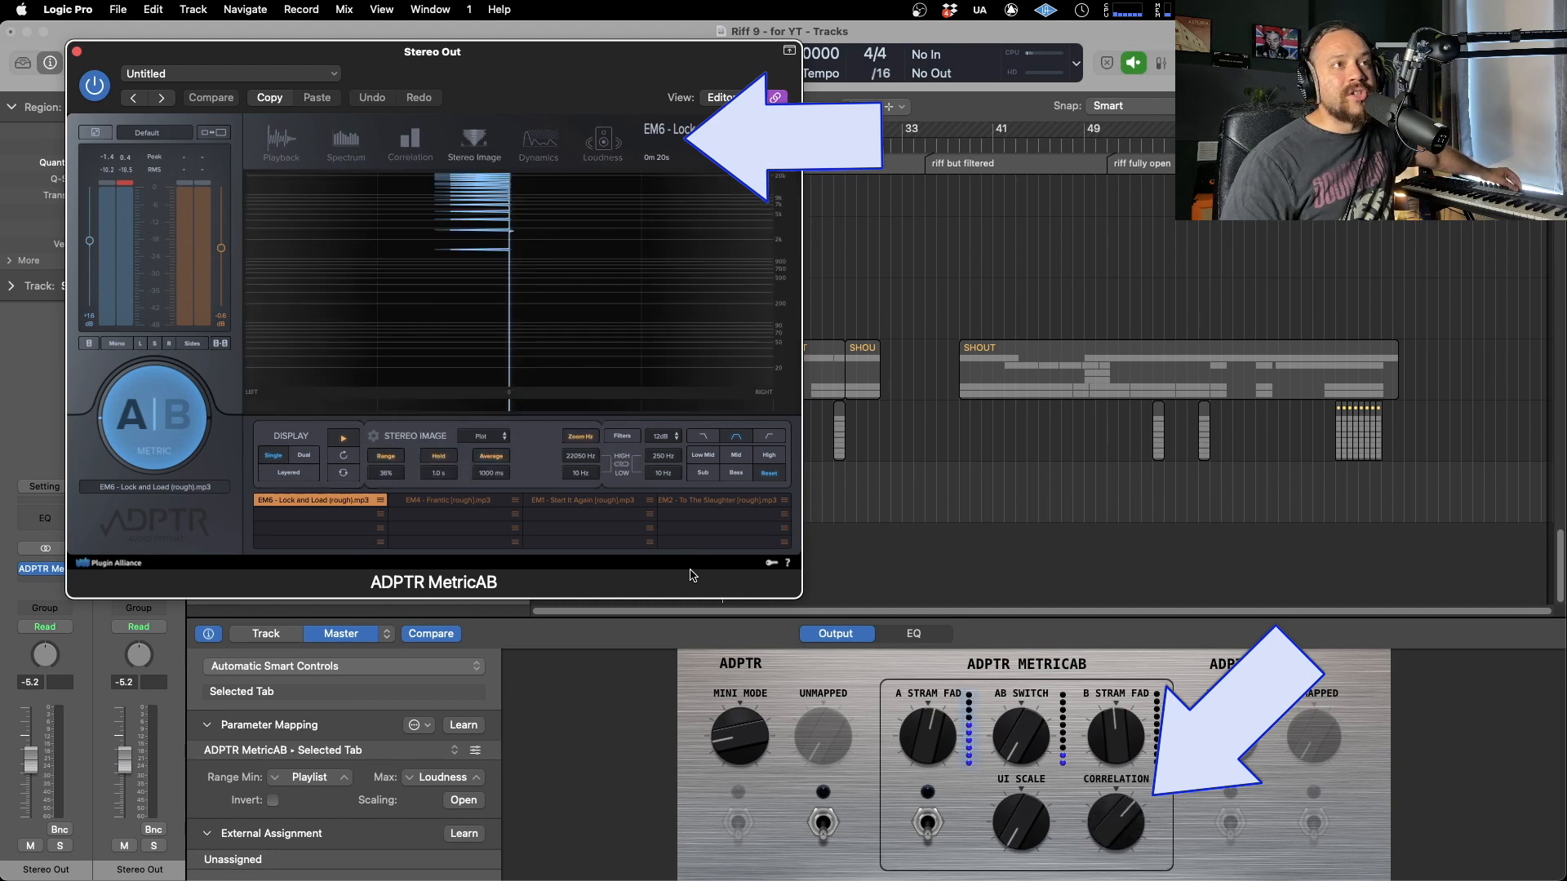
pyautogui.click(281, 141)
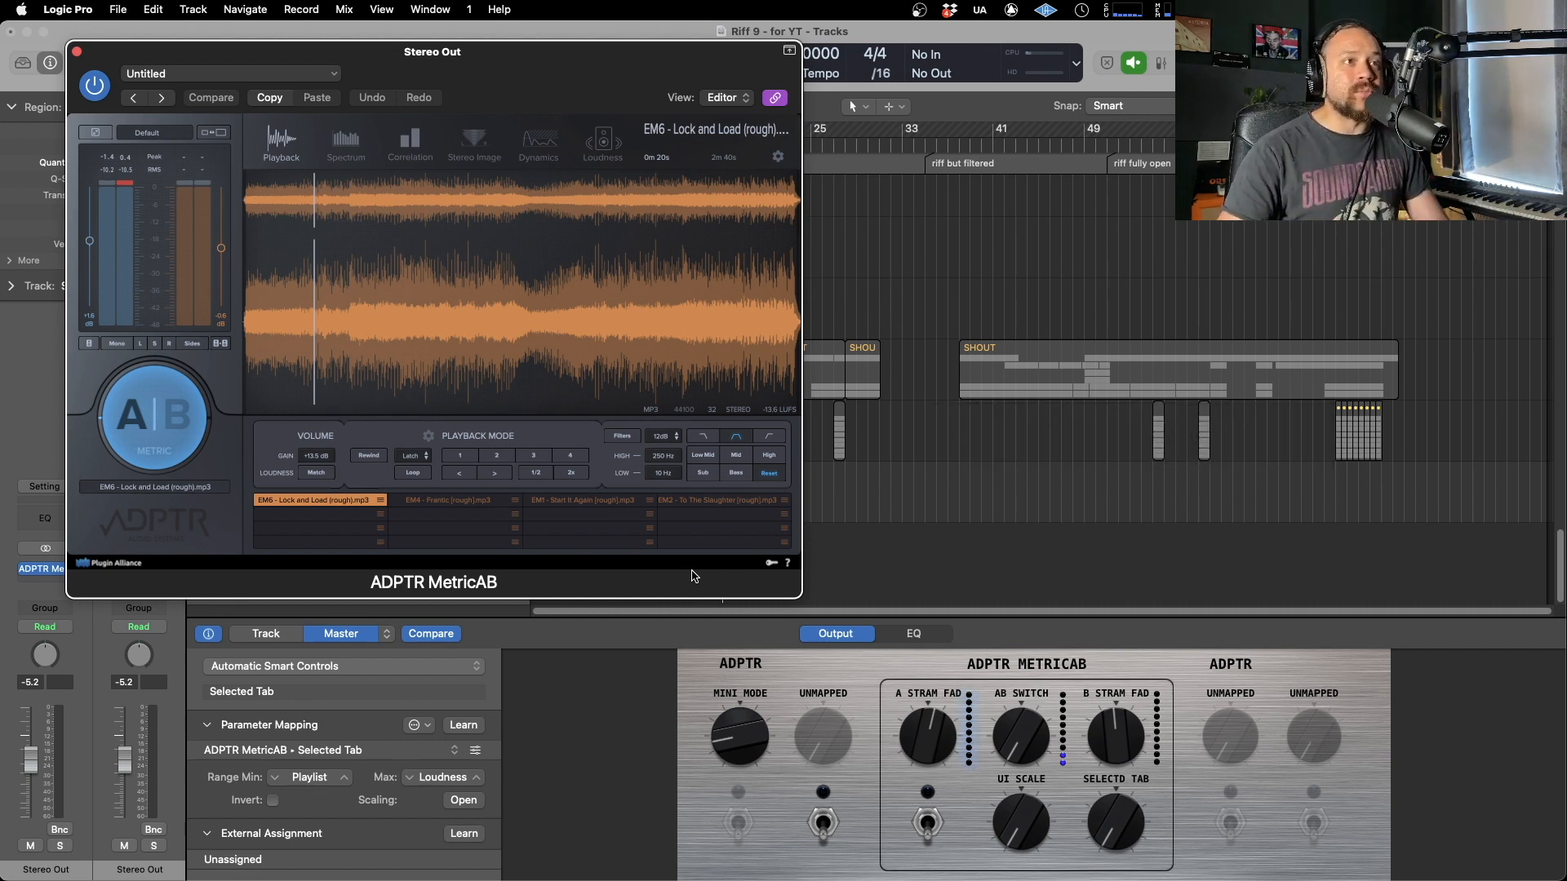
pyautogui.press('cmd+tab')
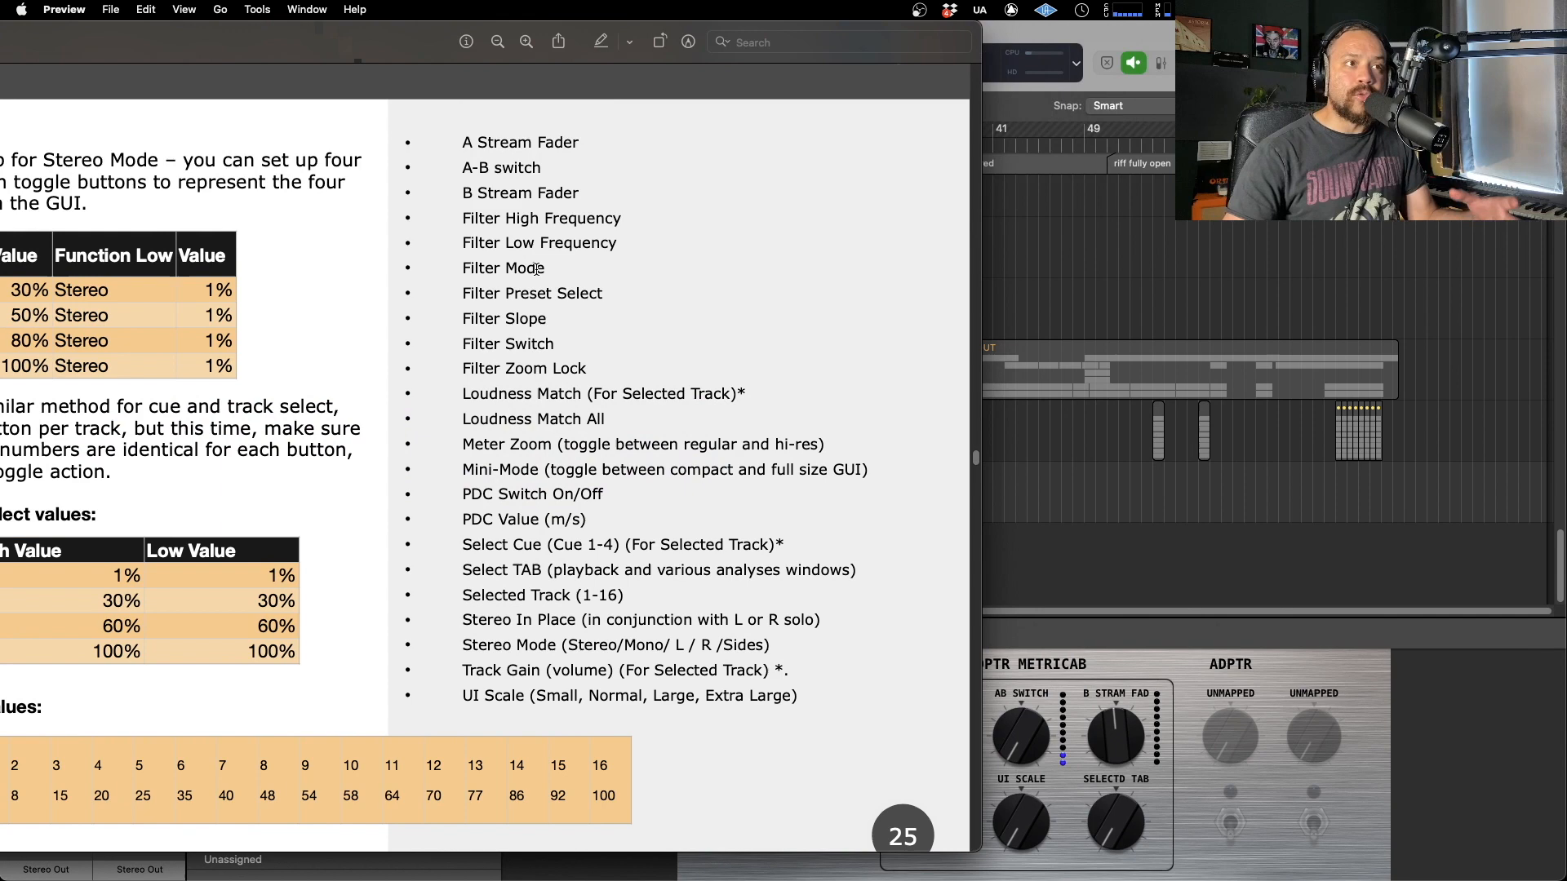
pyautogui.moveTo(570, 386)
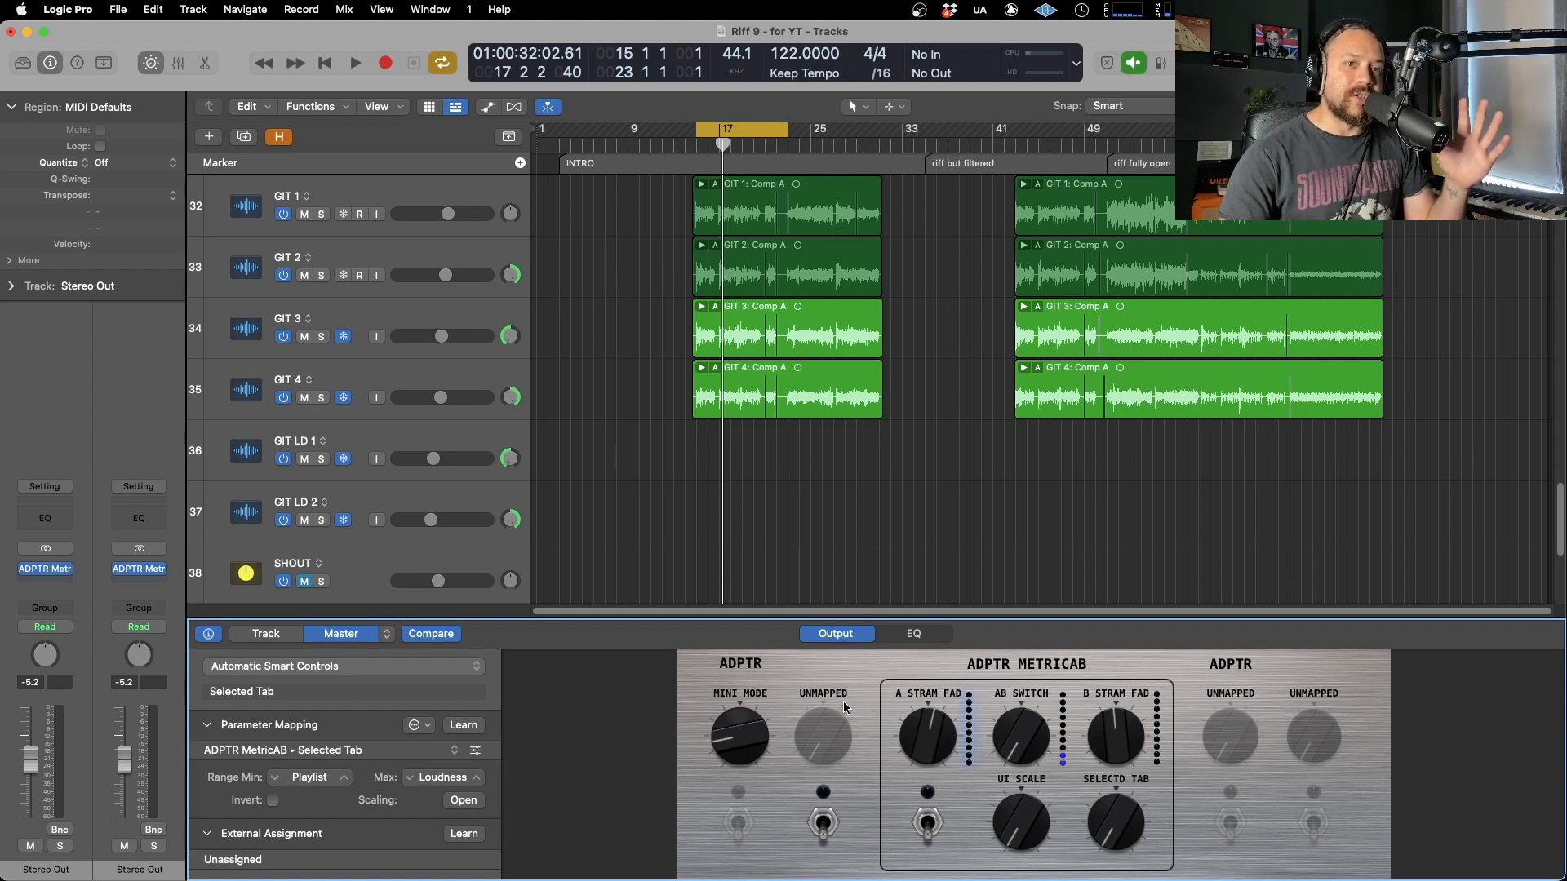
pyautogui.moveTo(576, 707)
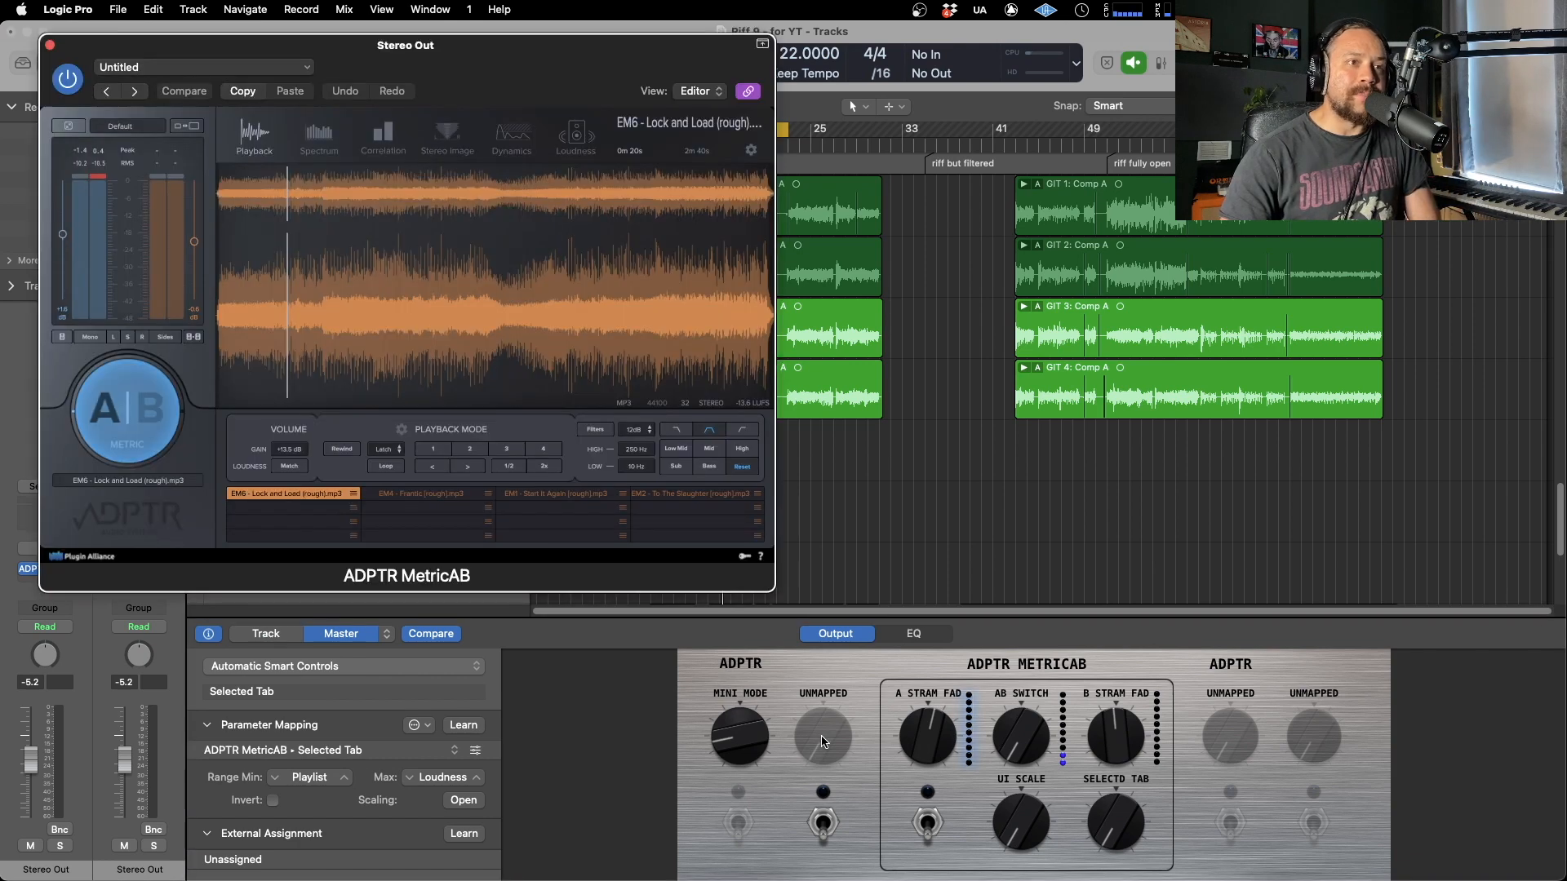
# Map the free Smart Controls knob to 1 ADPTR MetricAB > Stereo Mode.
pyautogui.click(822, 738)
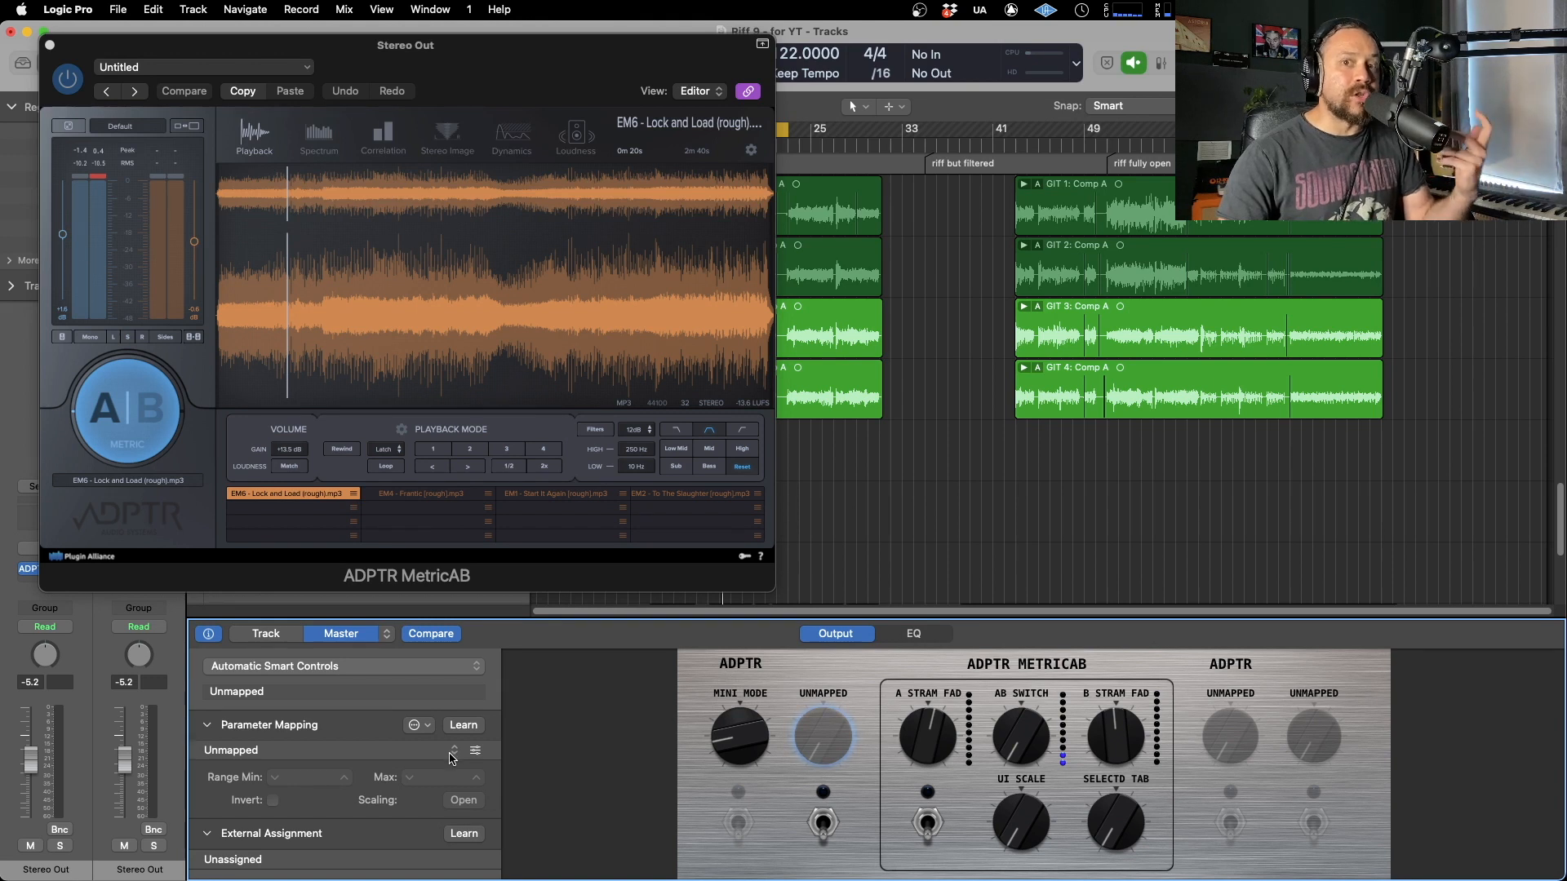
pyautogui.moveTo(408, 754)
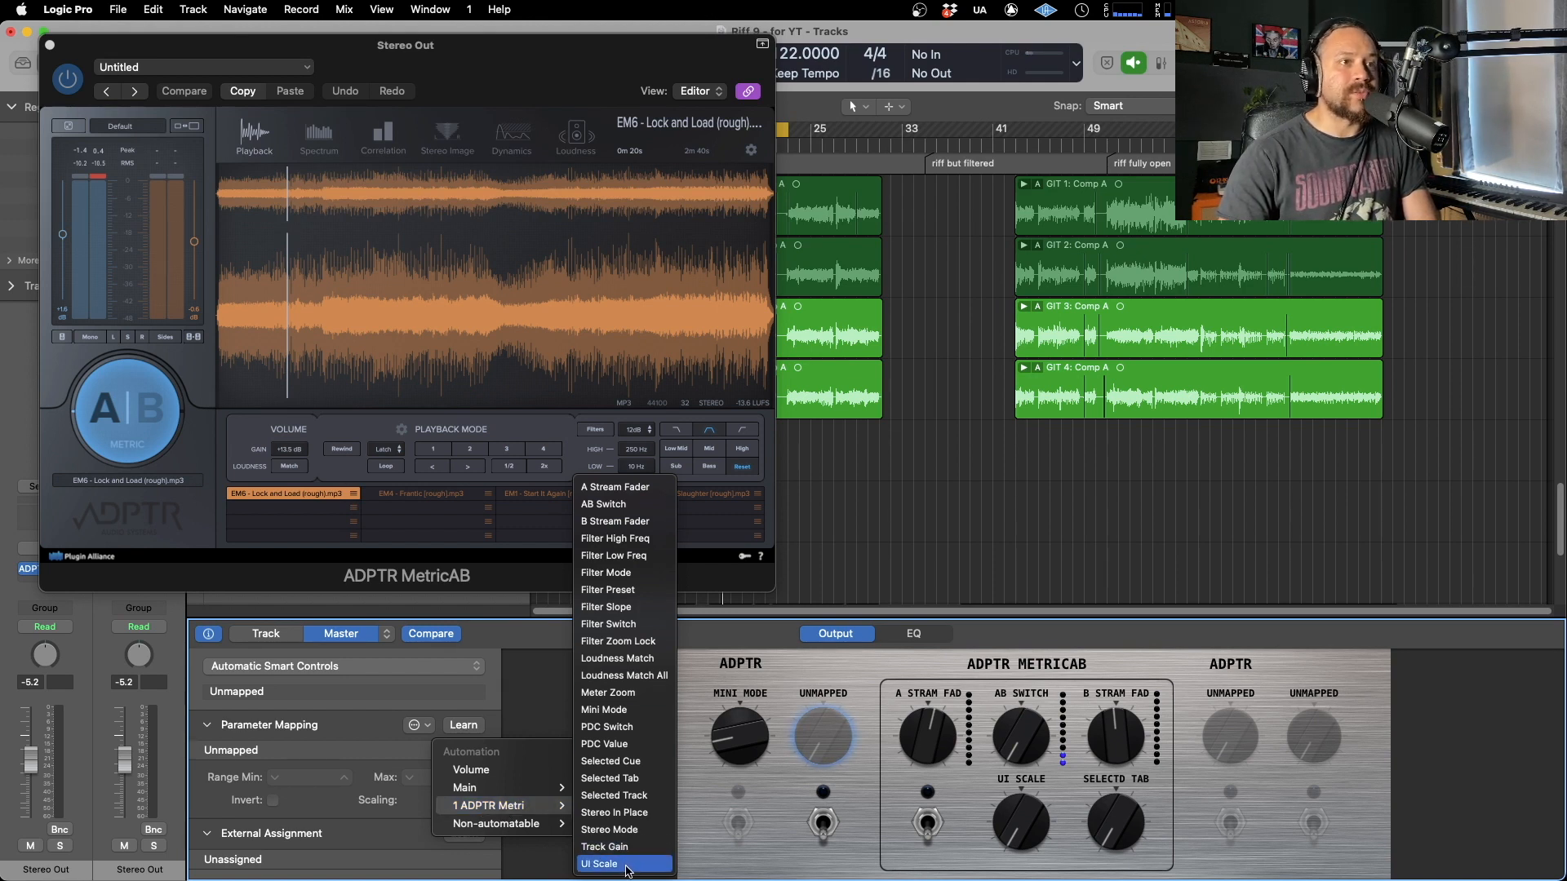
pyautogui.moveTo(616, 829)
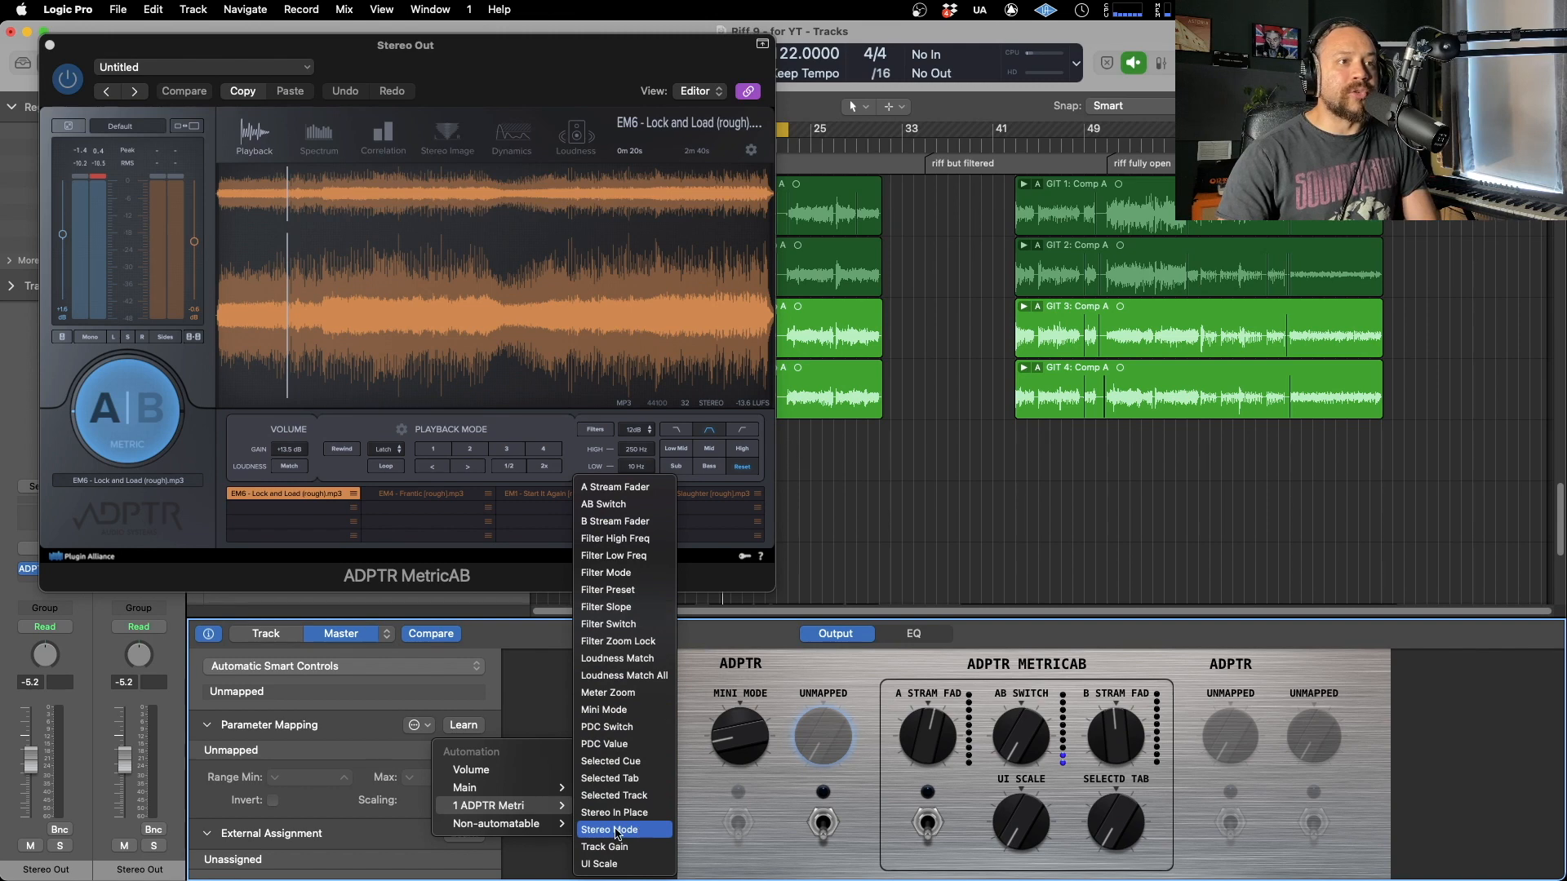
pyautogui.click(611, 829)
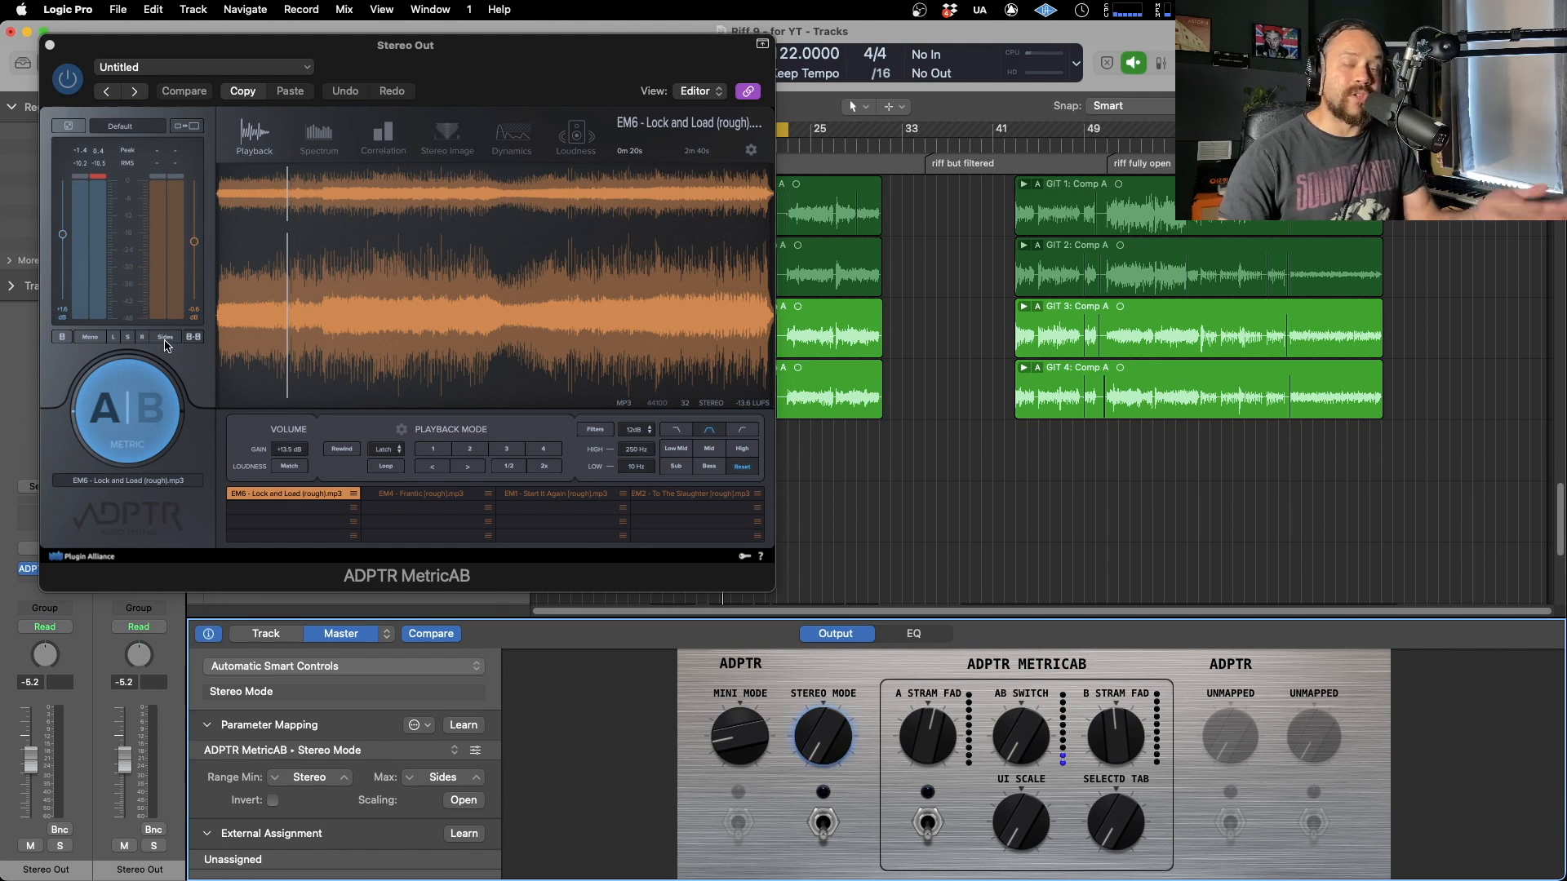
pyautogui.moveTo(194, 377)
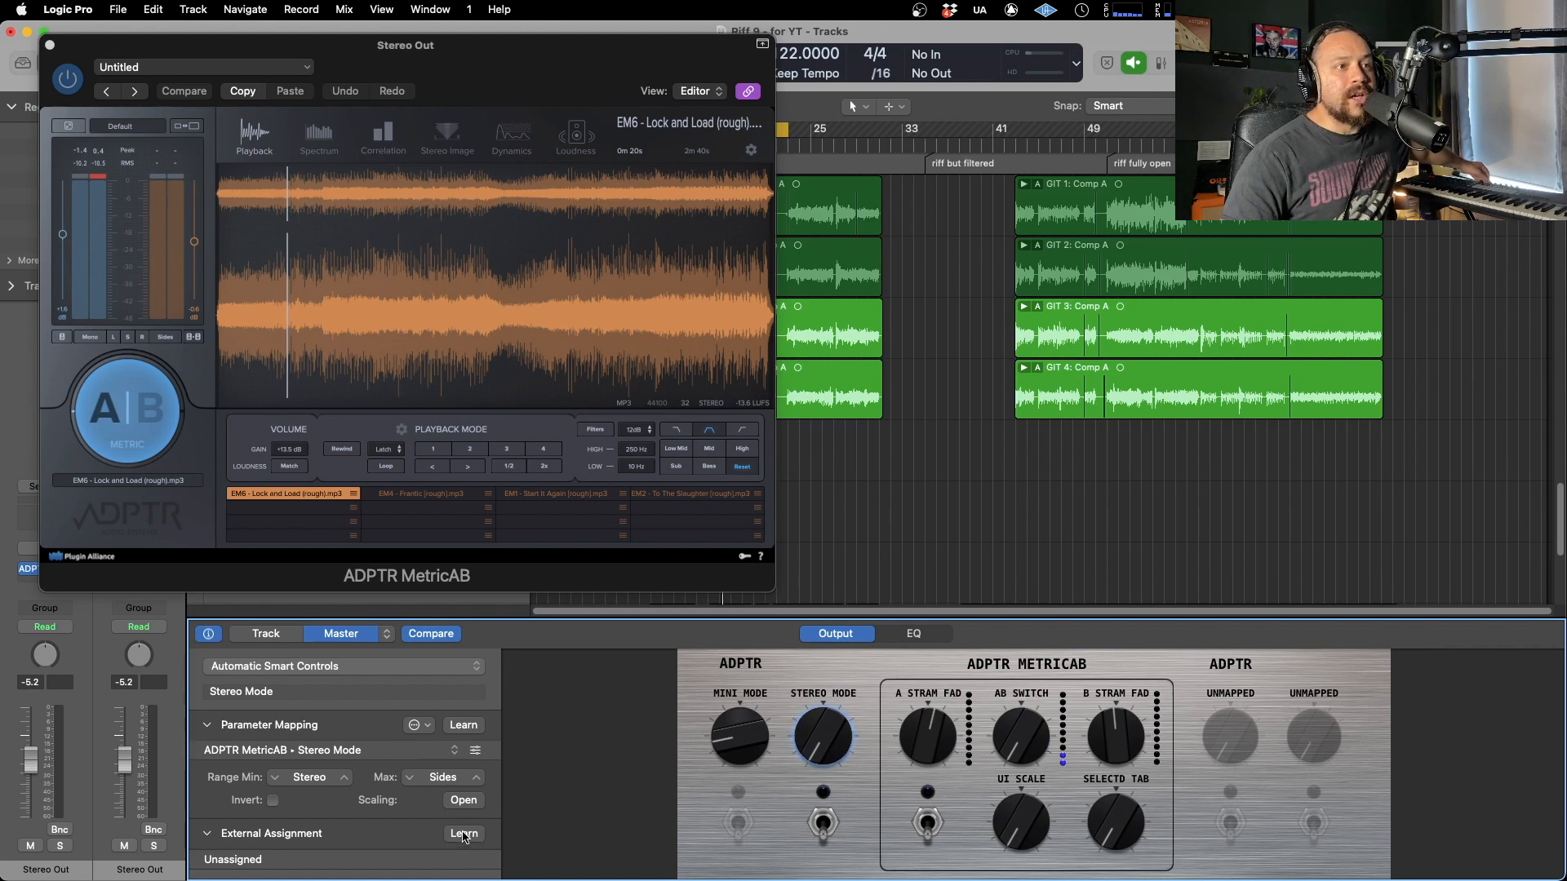
pyautogui.moveTo(252, 838)
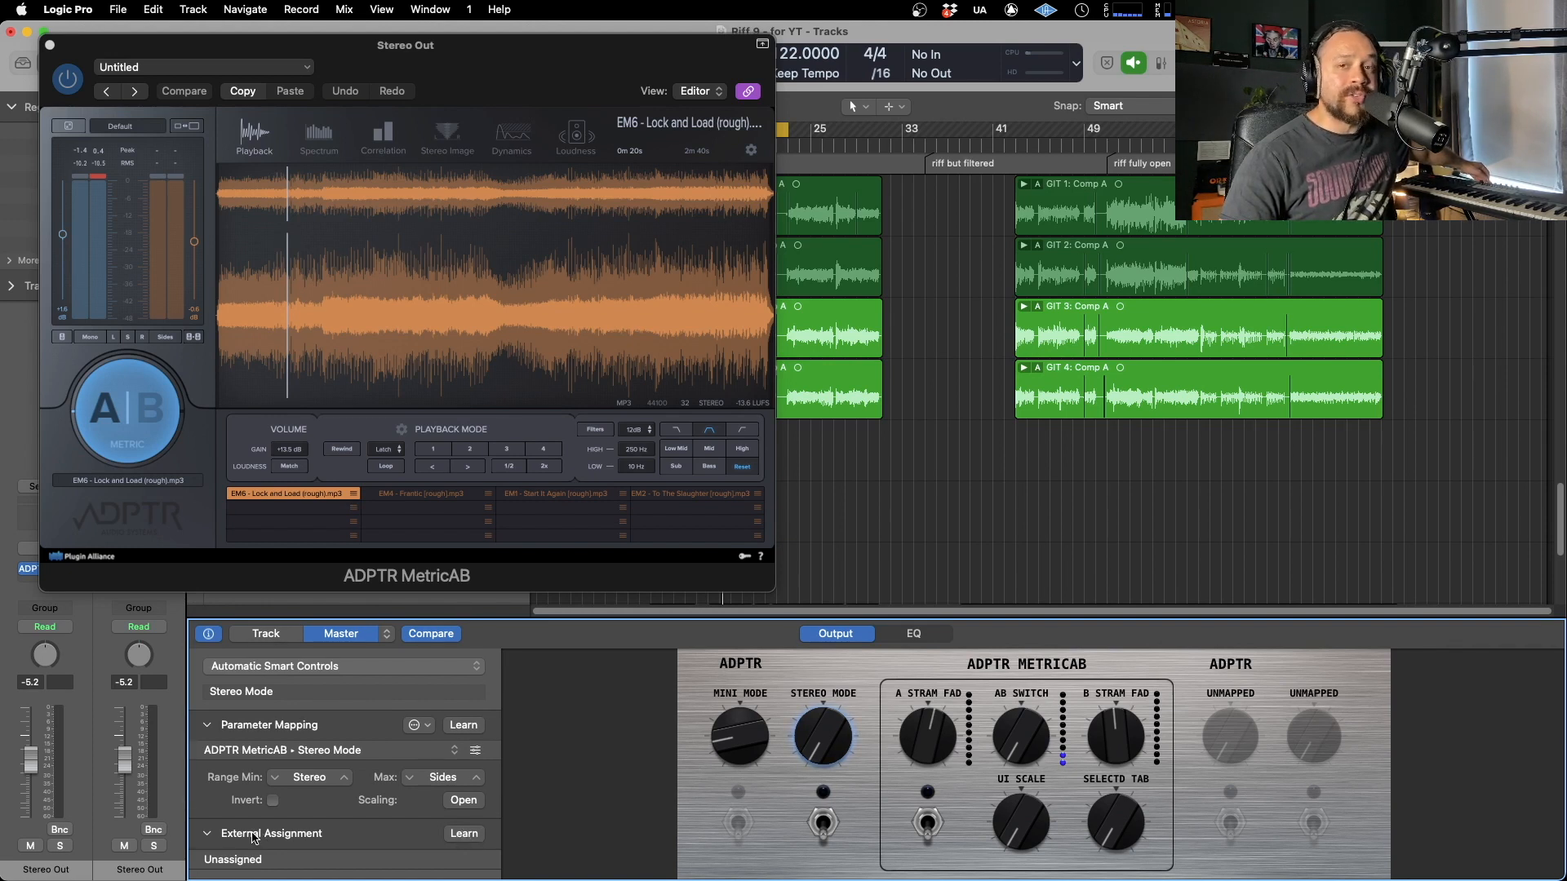
# Learn the hardware knob as CC 22 on channel 1 for Stereo Mode and test Mono/Sides switching.
pyautogui.click(462, 834)
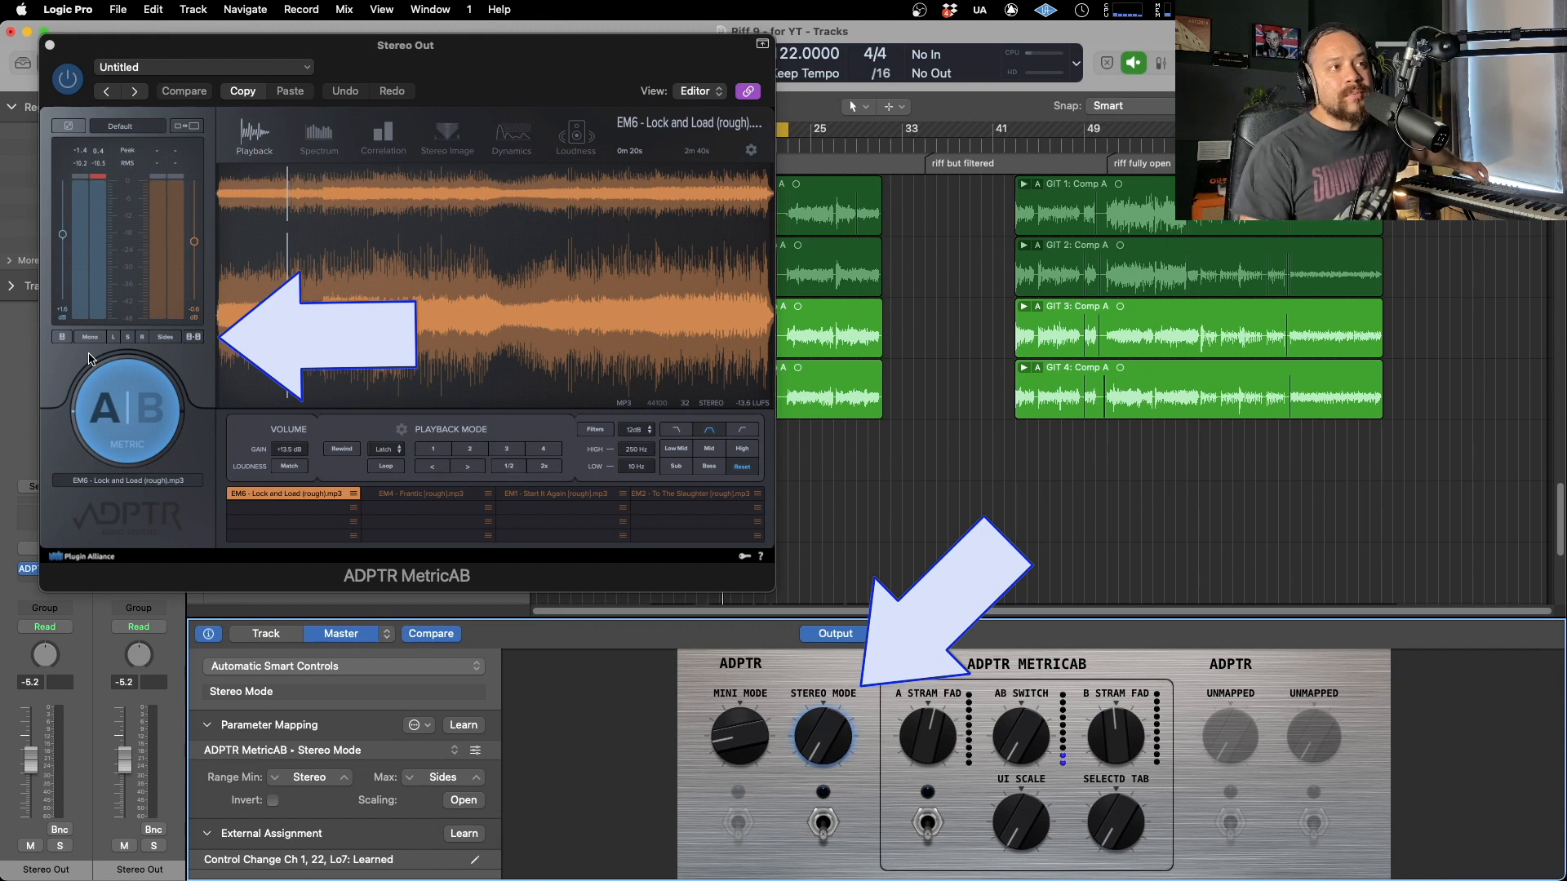
pyautogui.click(822, 821)
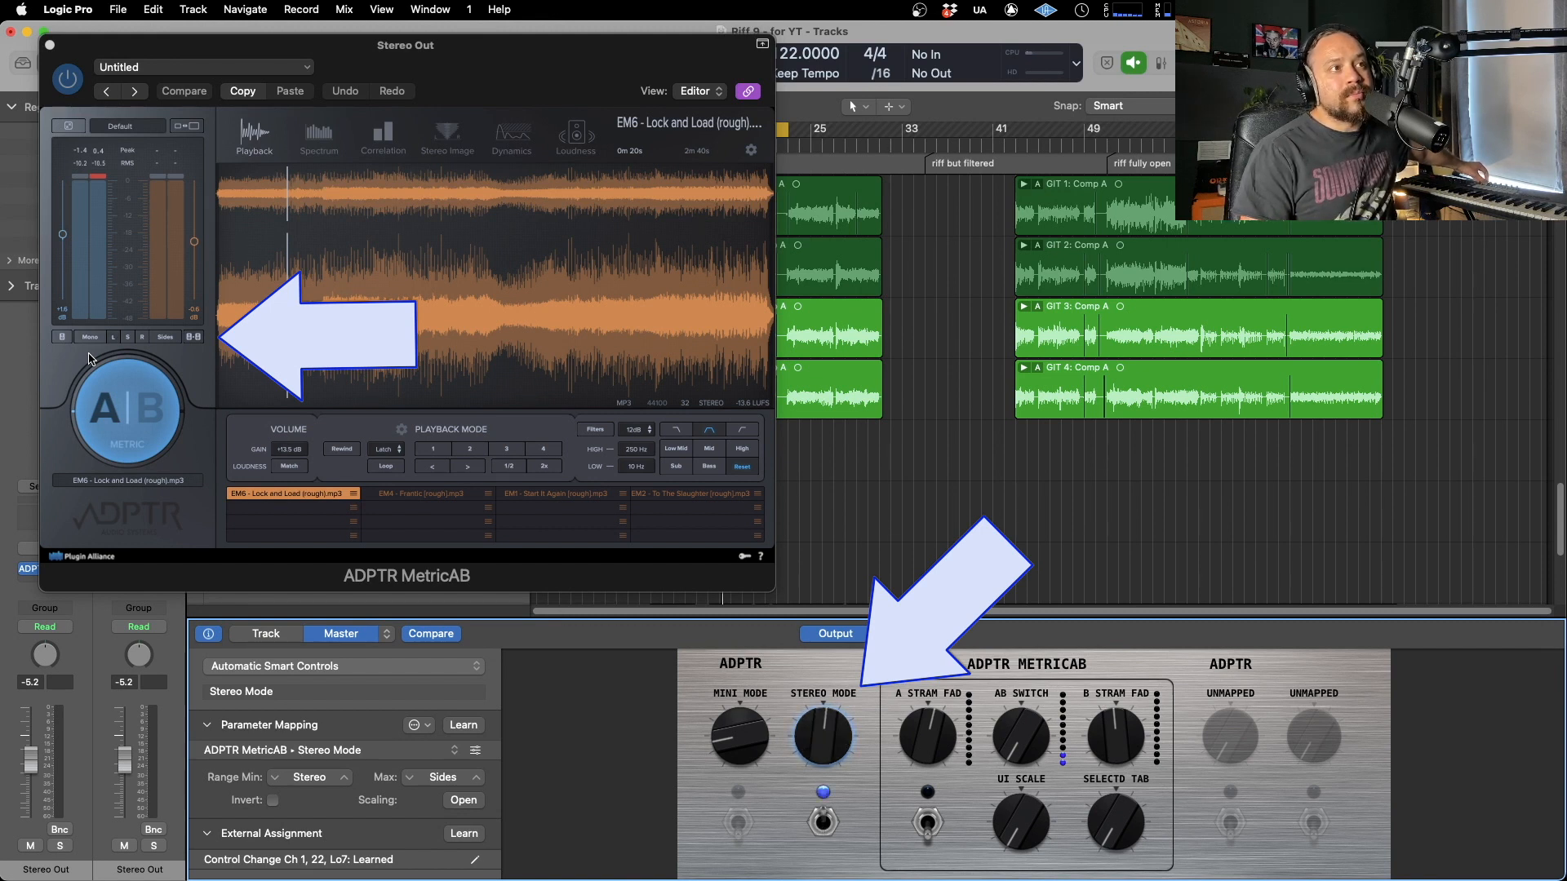
pyautogui.click(910, 634)
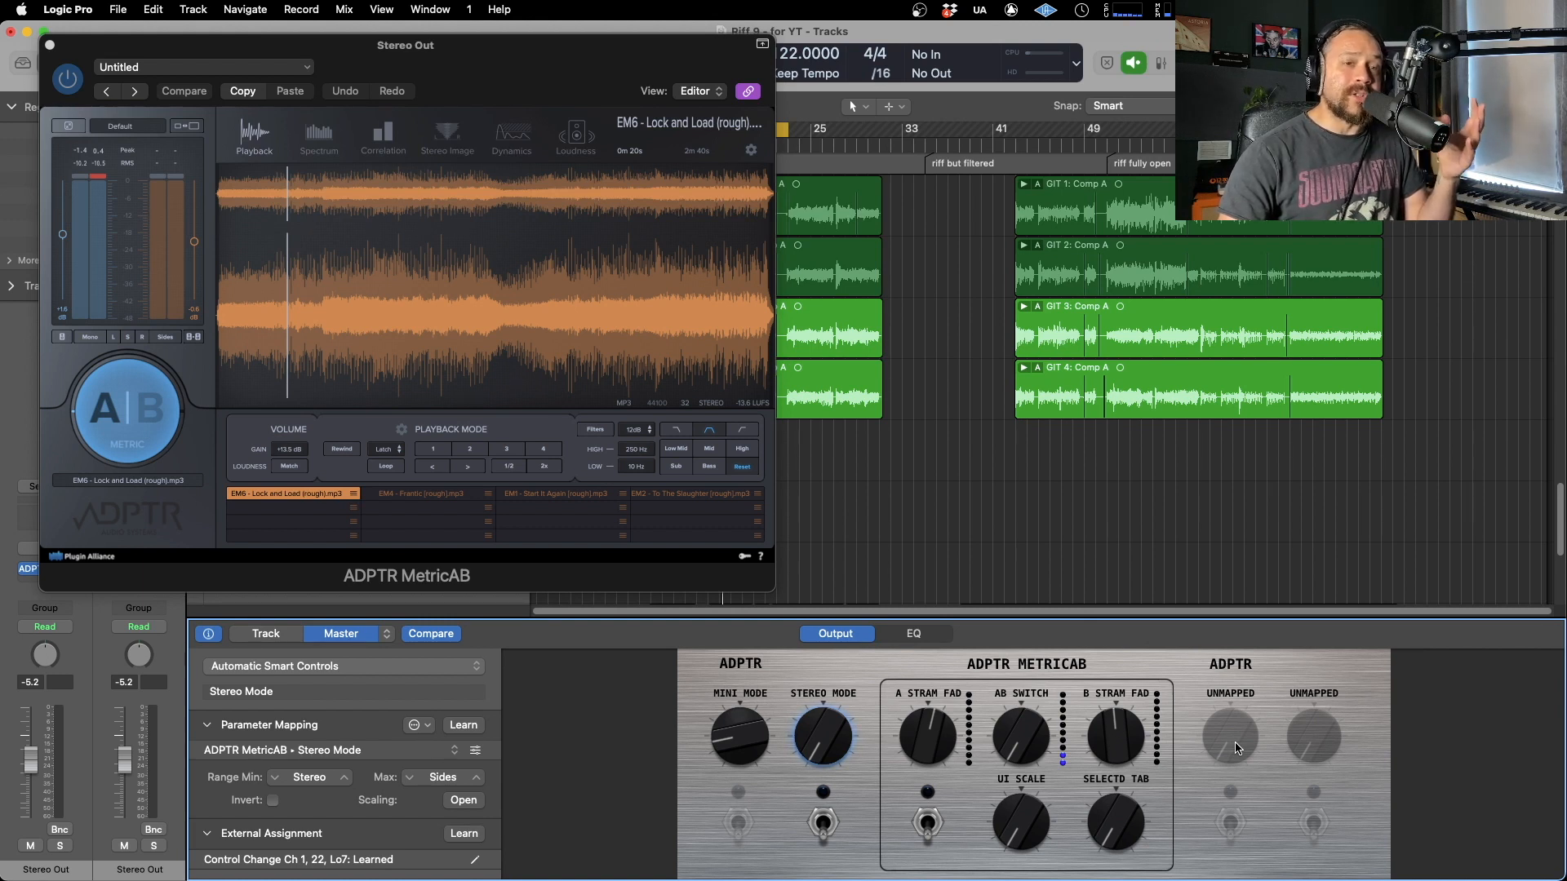
pyautogui.moveTo(648, 638)
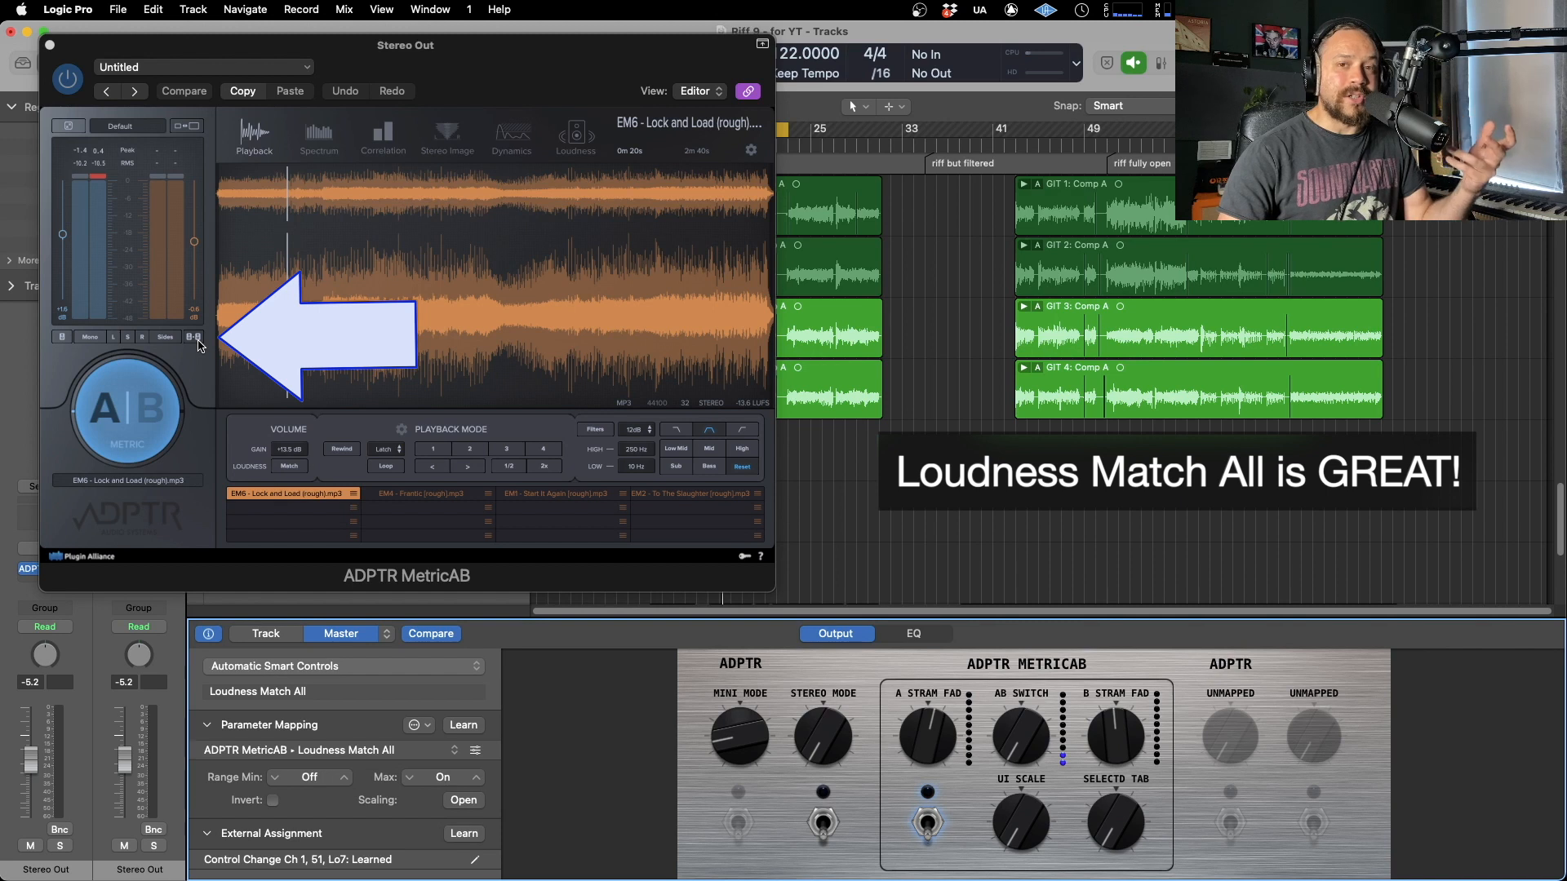
pyautogui.moveTo(444, 506)
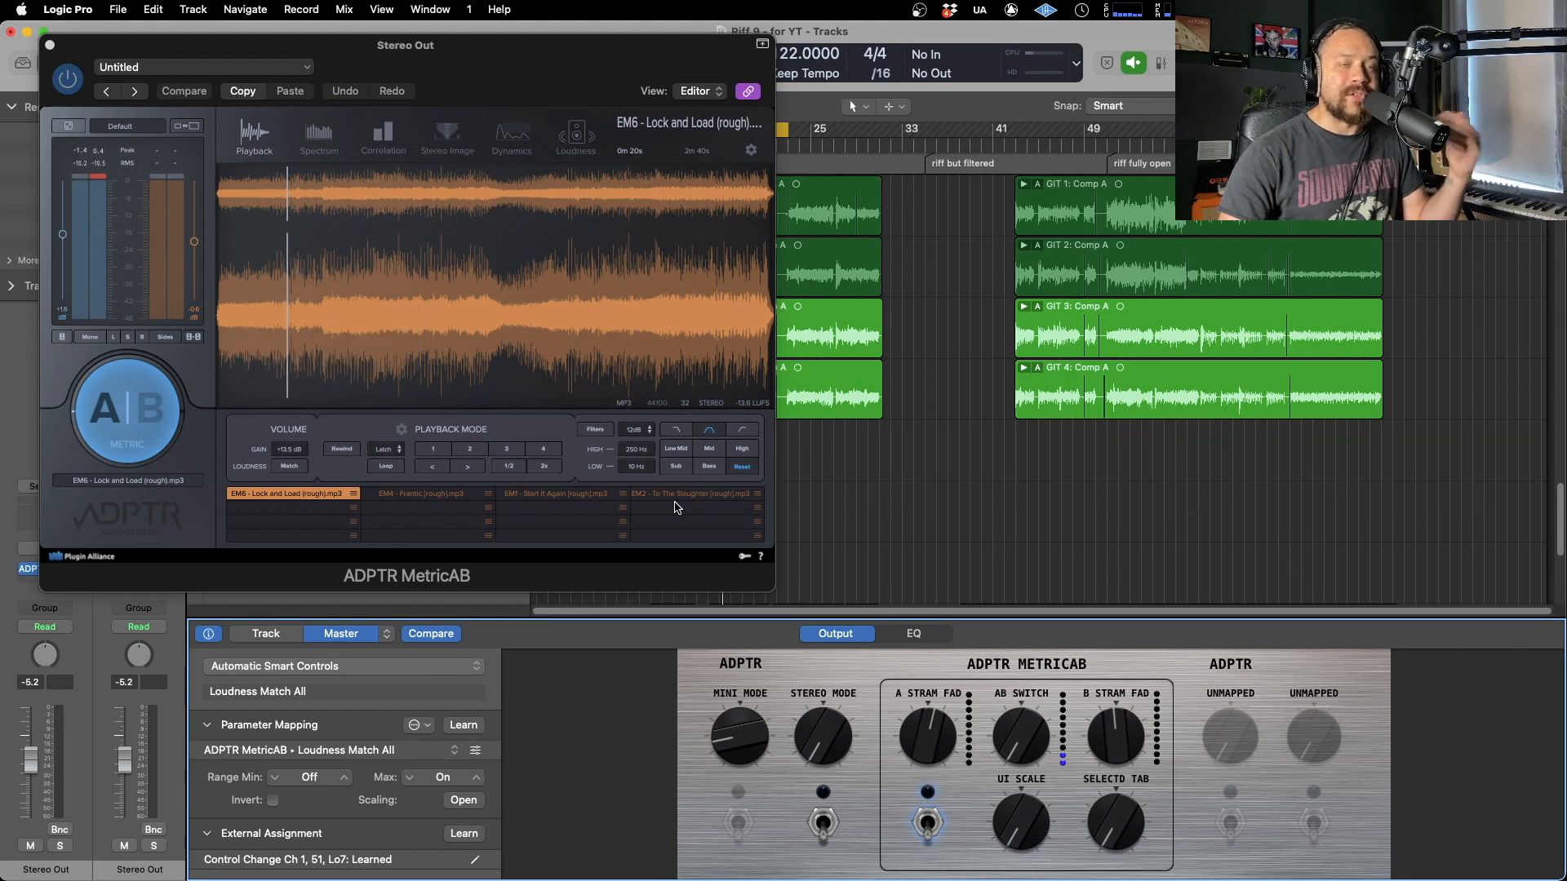
pyautogui.moveTo(545, 529)
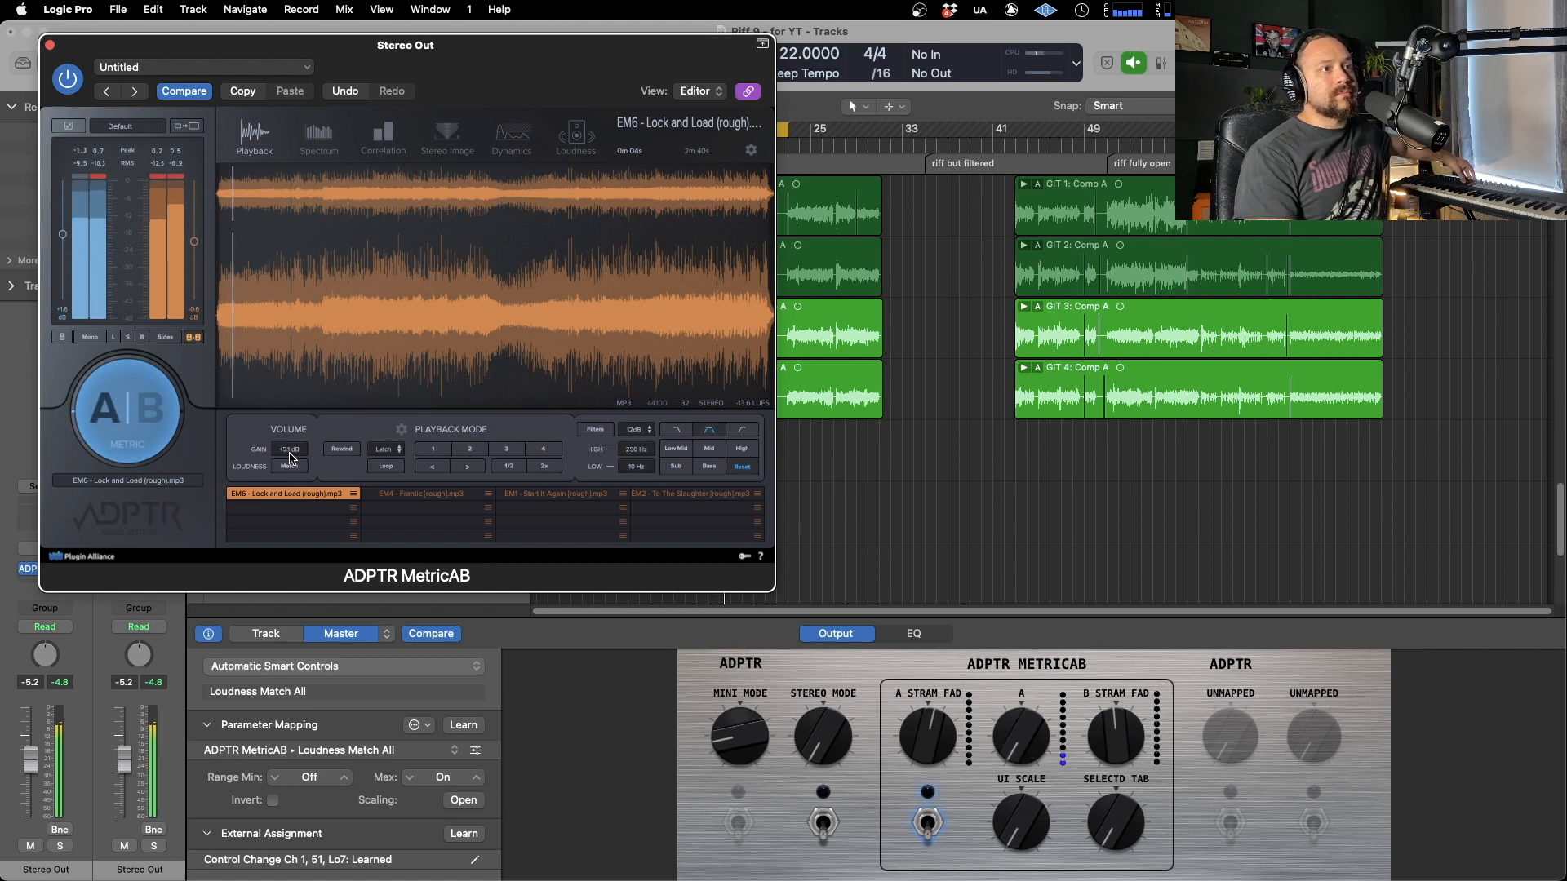
# Flip MetricAB's comparison to B and back to A during playback.
pyautogui.click(126, 409)
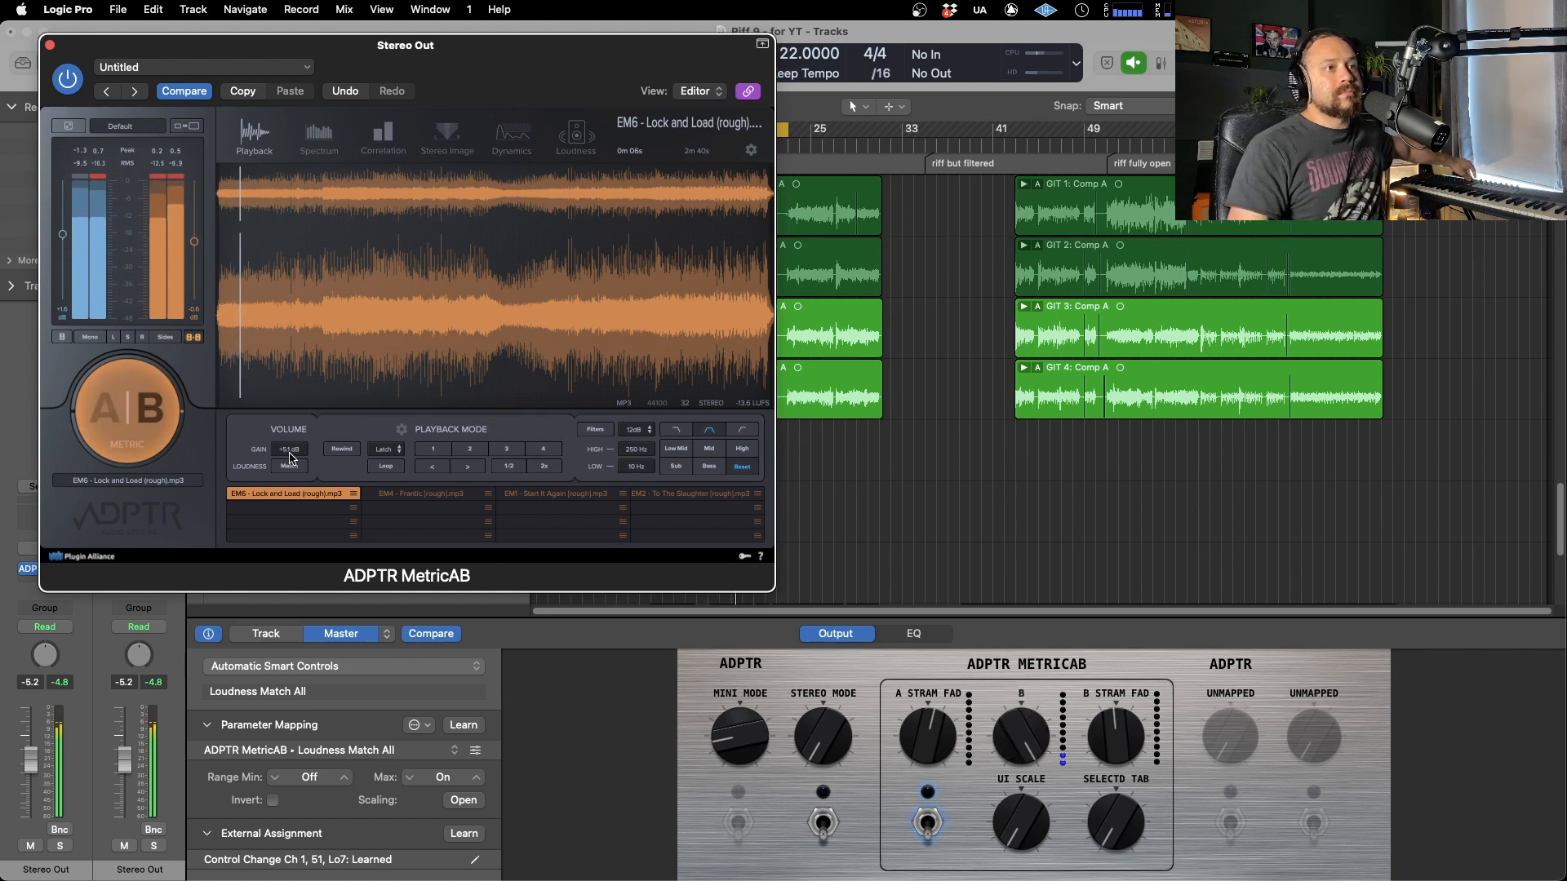
pyautogui.click(126, 406)
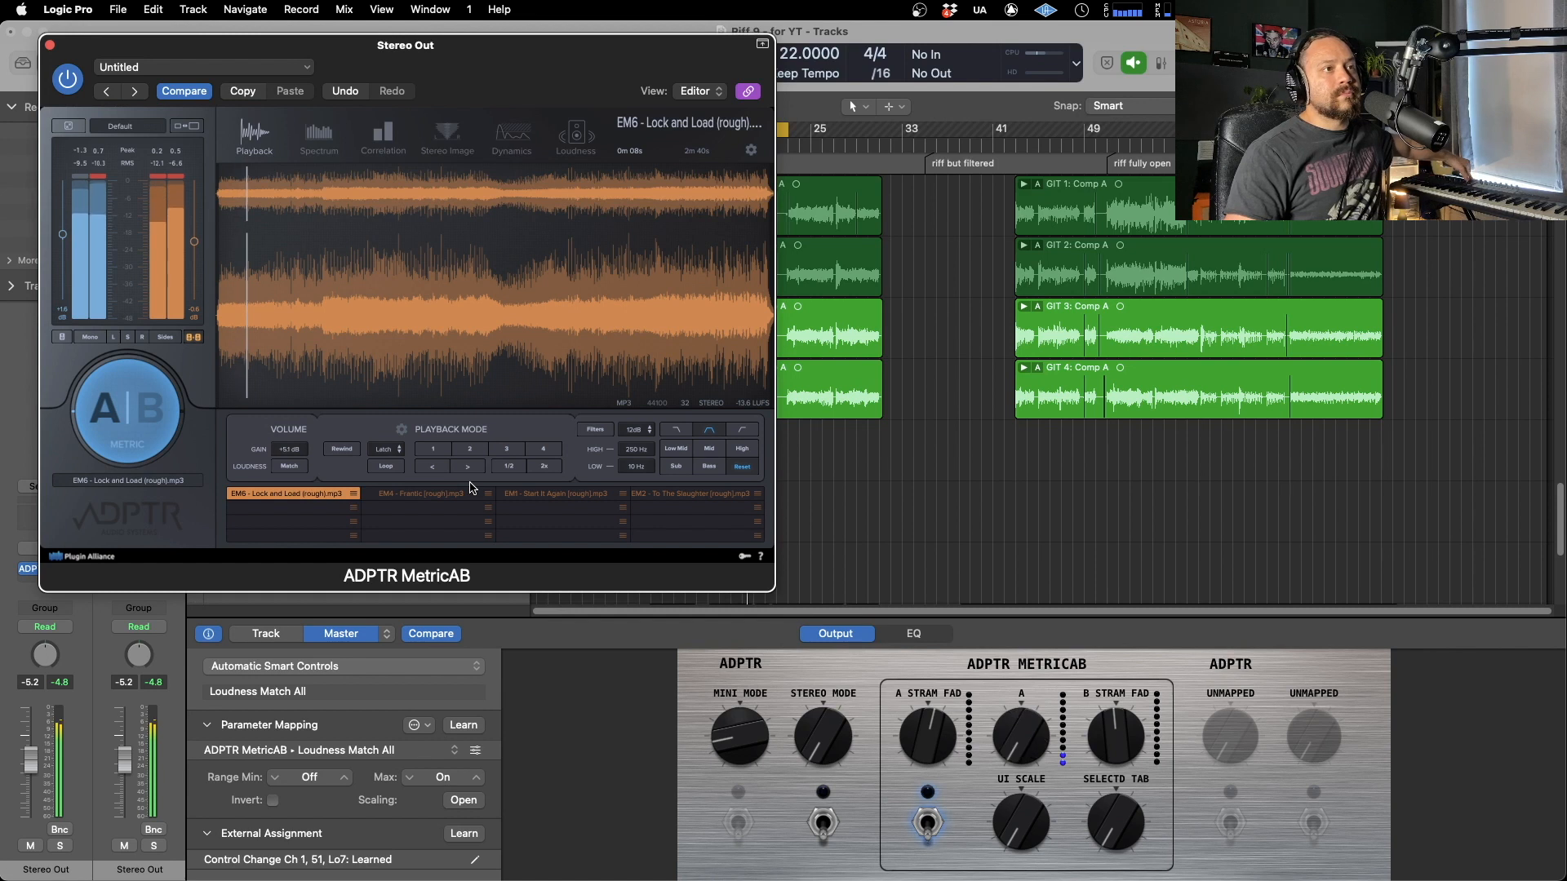